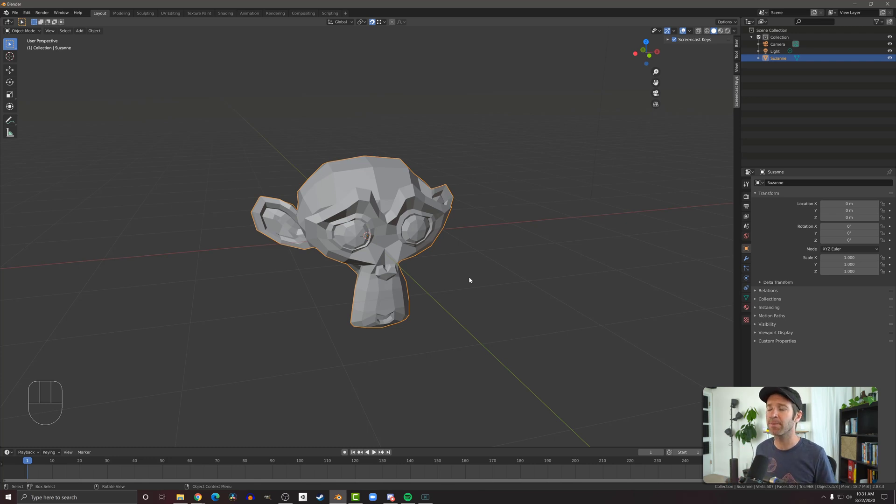
Enter Edit Mode on the Suzanne head and toggle select-all / deselect-all, leaving nothing selected
{"action": "key", "text": "Tab"}
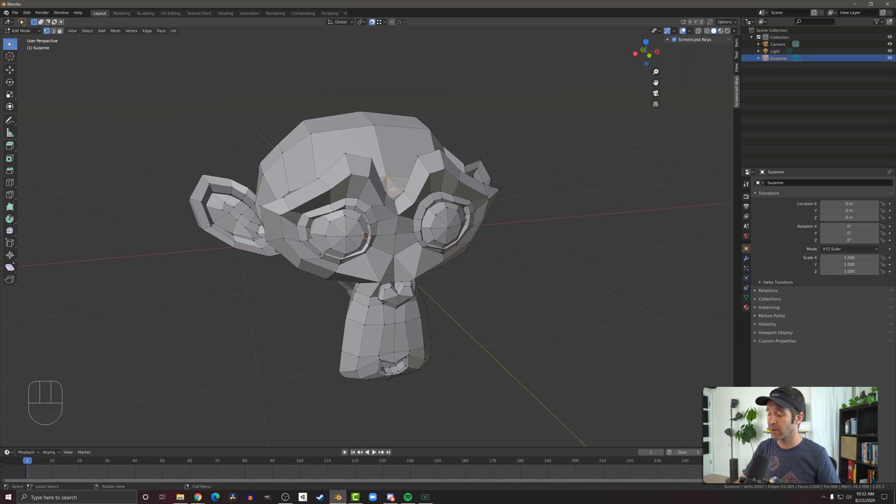
{"action": "key", "text": "a"}
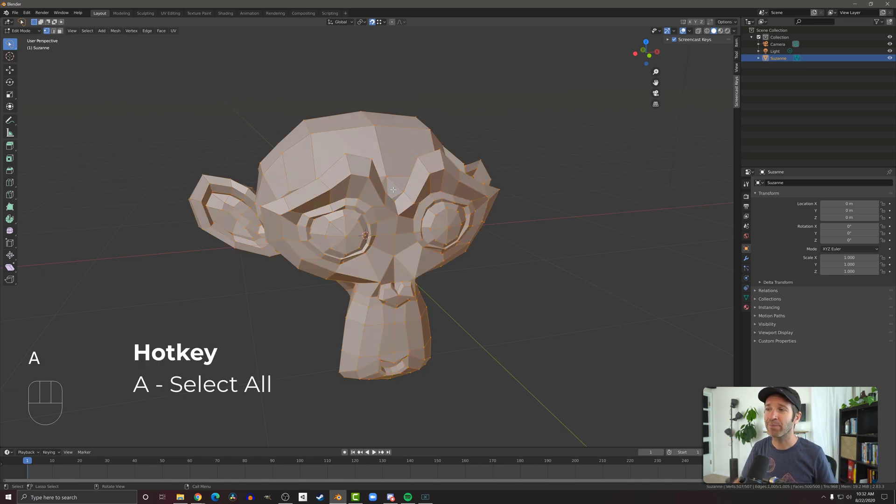
{"action": "key", "text": "a"}
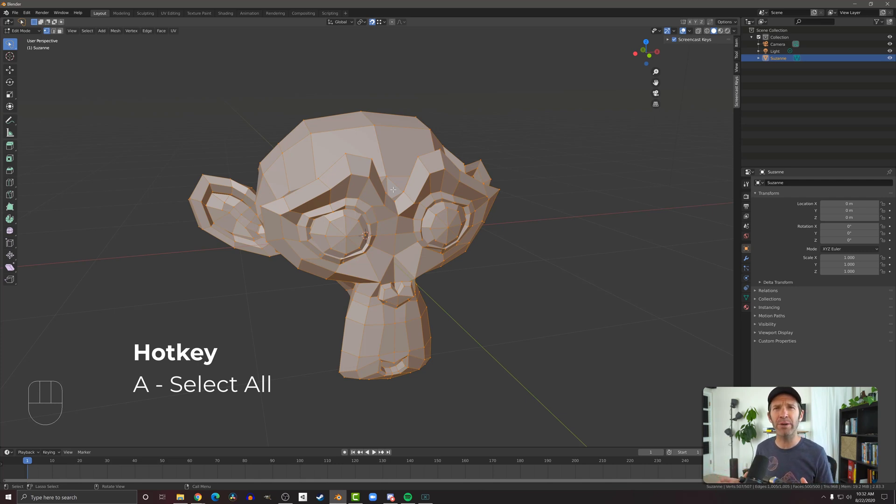
{"action": "key", "text": "a"}
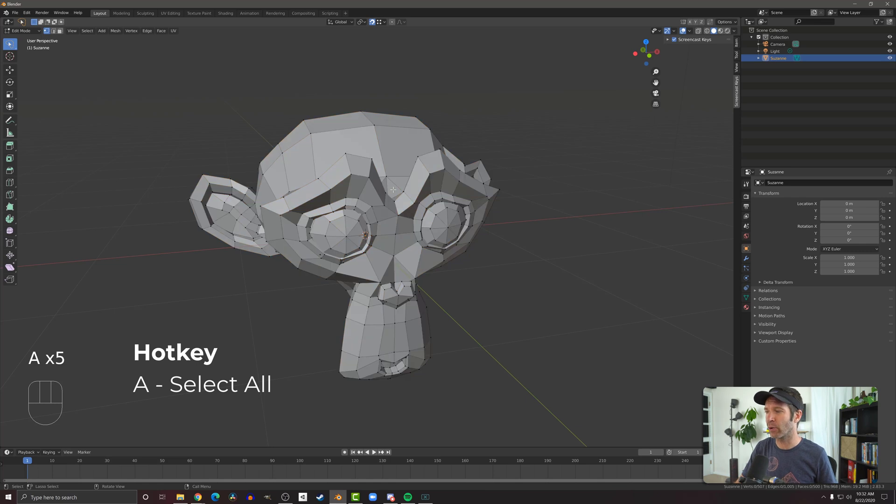
{"action": "key", "text": "a"}
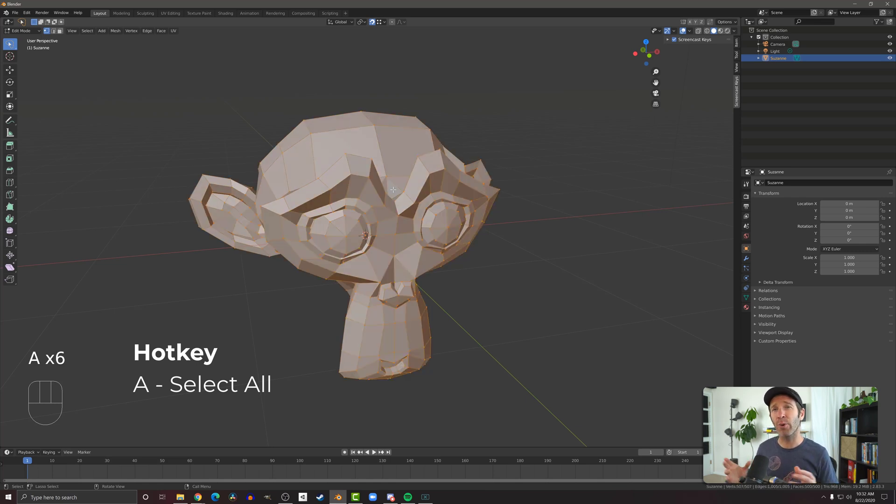
{"action": "key", "text": "alt"}
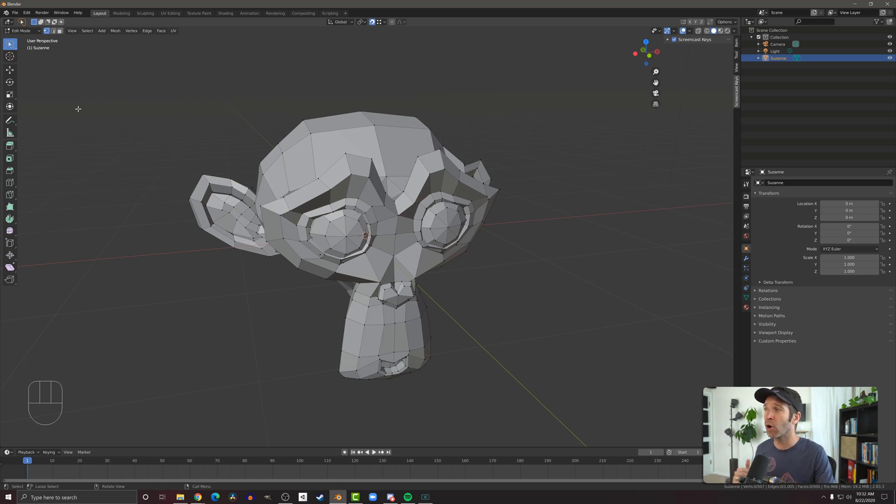
Activate Select Box, box-select faces across the face and neck, then clear the selection
{"action": "left_click", "coordinate": [9, 44]}
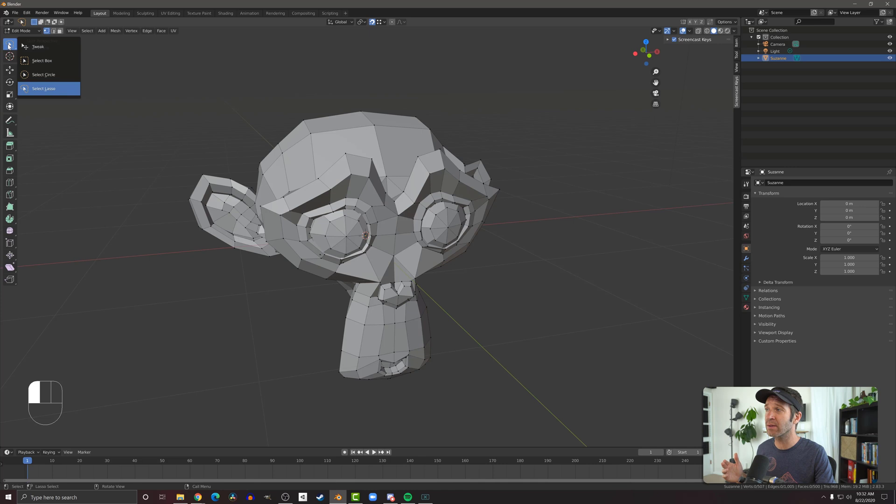
{"action": "mouse_move", "coordinate": [44, 88]}
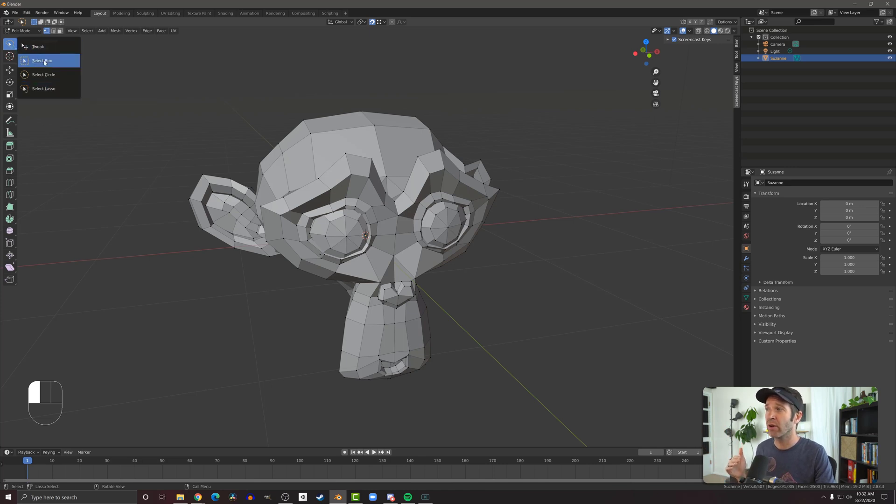
{"action": "left_click", "coordinate": [41, 61]}
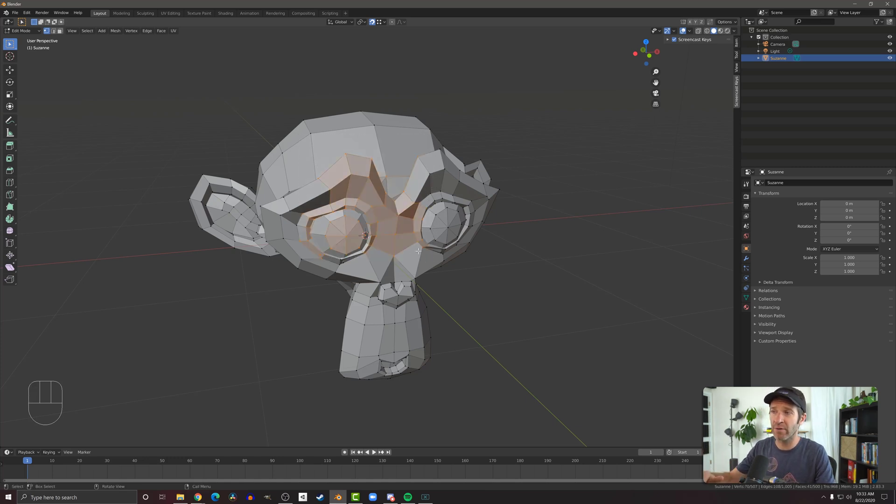
{"action": "key", "text": "b"}
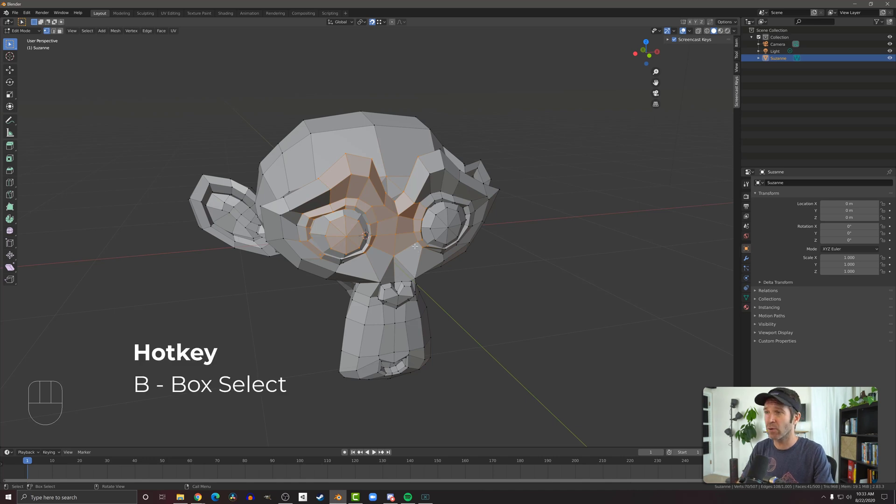
{"action": "key", "text": "b"}
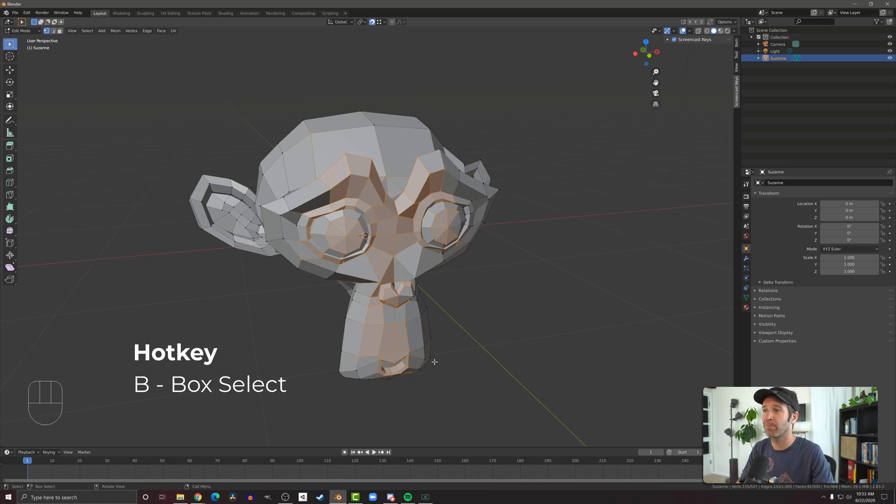
{"action": "key", "text": "alt"}
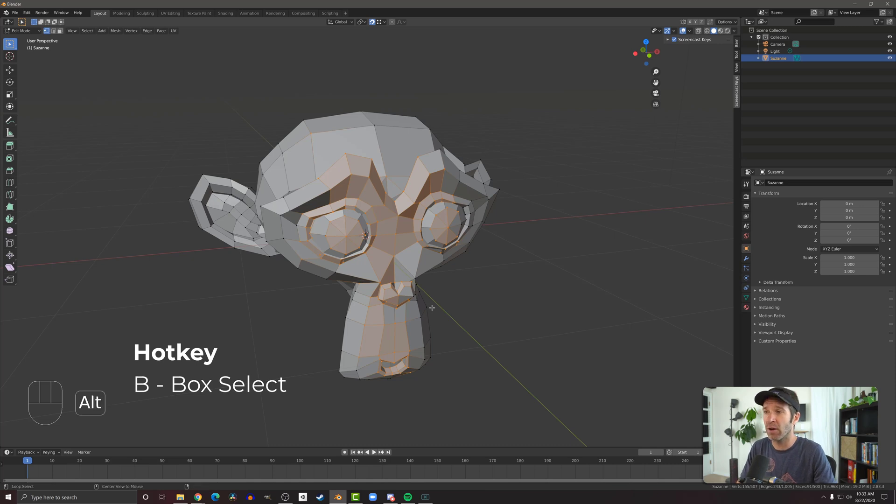
{"action": "key", "text": "alt+a"}
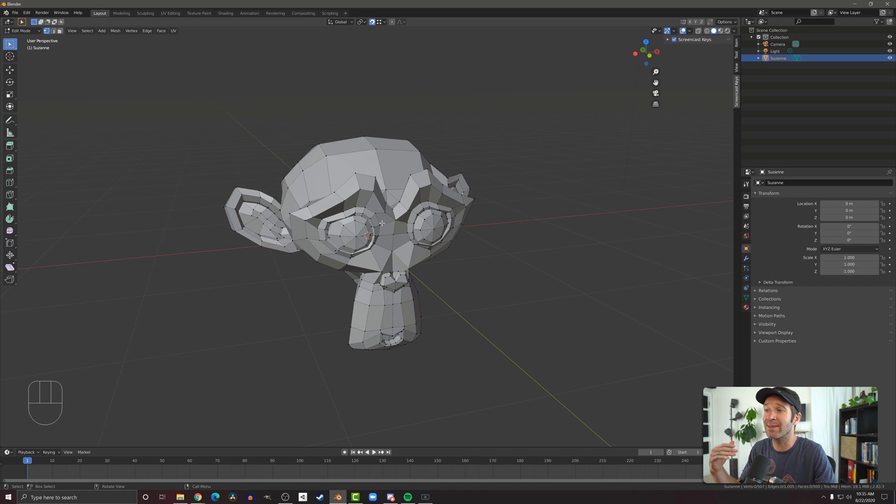
Activate Select Circle and brush-select vertices around the brow between the eyes
{"action": "left_click", "coordinate": [10, 45]}
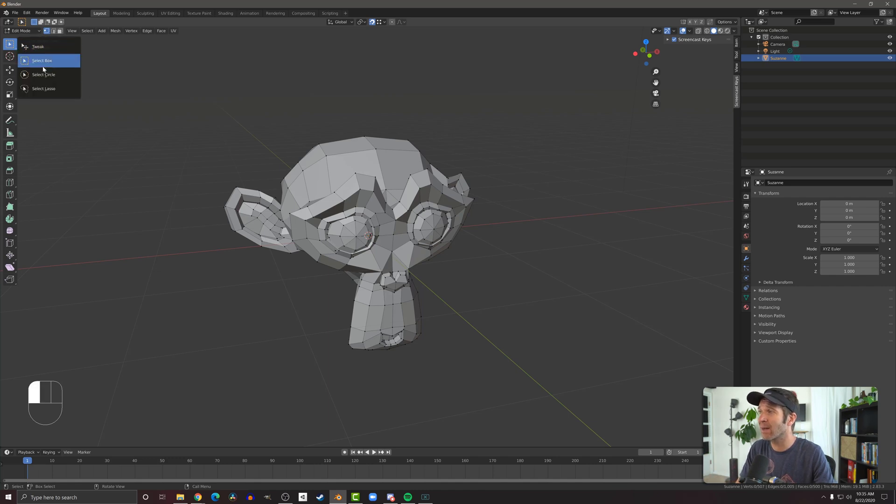
{"action": "mouse_move", "coordinate": [43, 75]}
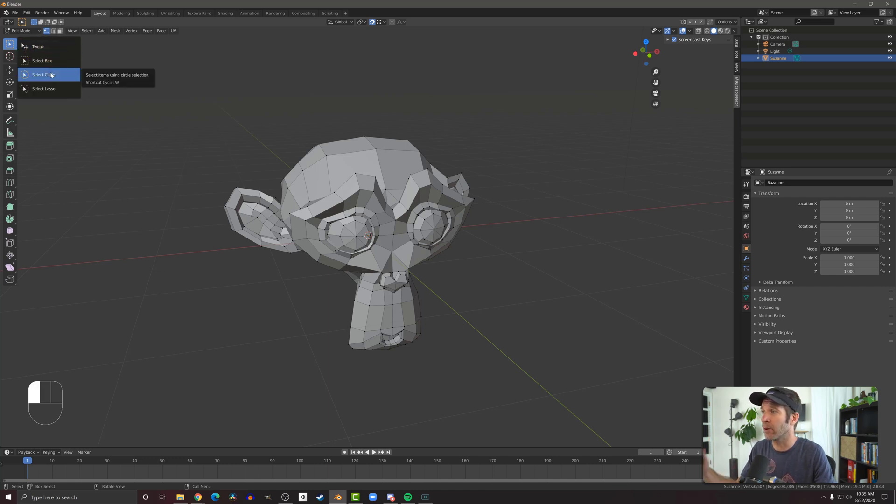
{"action": "left_click", "coordinate": [43, 75]}
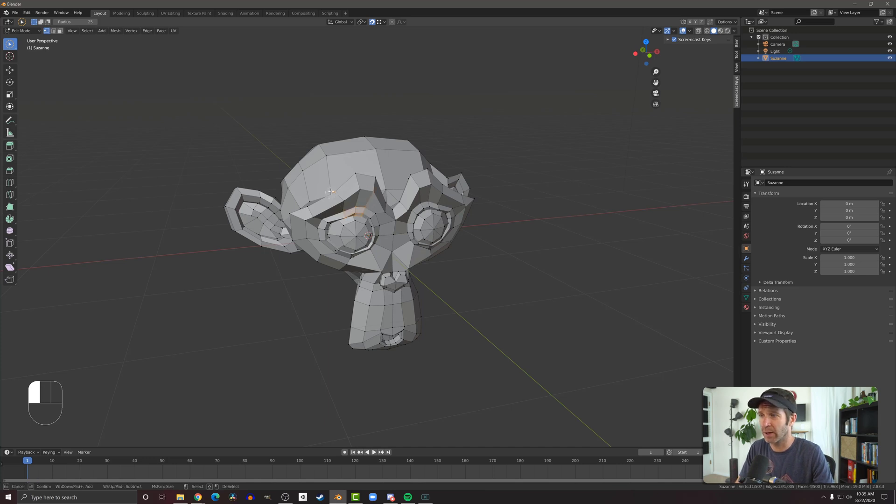
{"action": "left_click", "coordinate": [369, 197]}
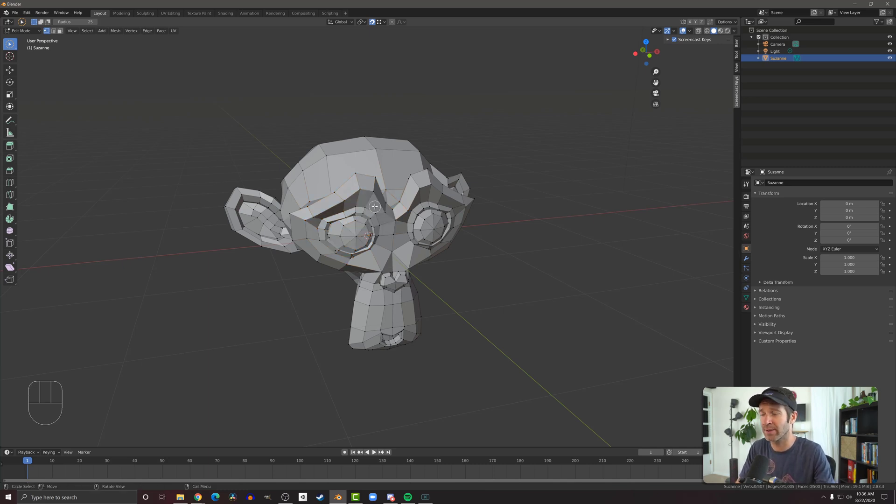
{"action": "key", "text": "c"}
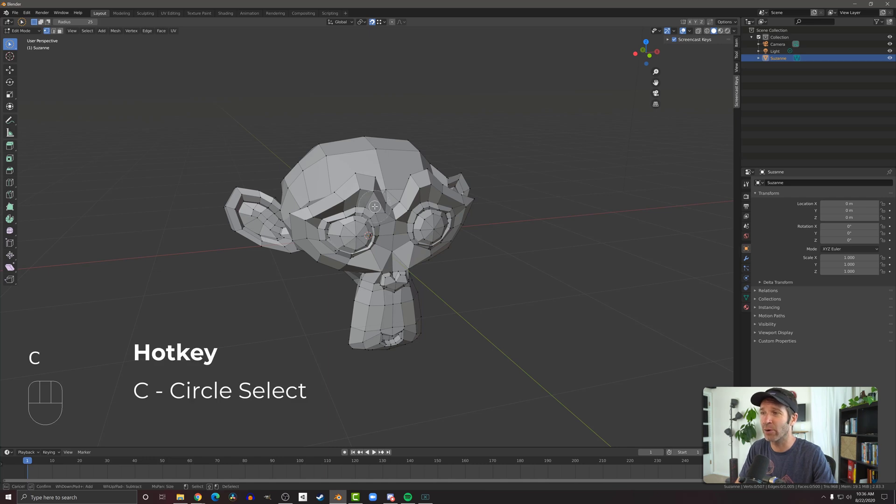
{"action": "mouse_move", "coordinate": [377, 212]}
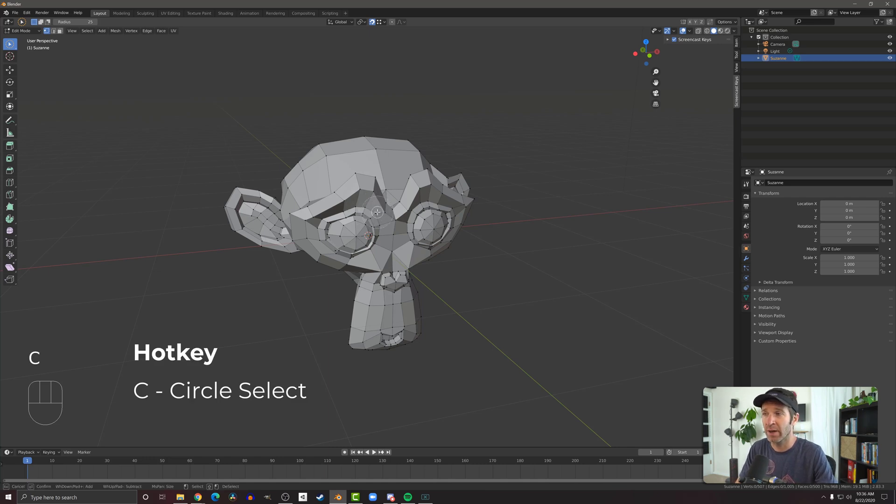
{"action": "mouse_move", "coordinate": [374, 209]}
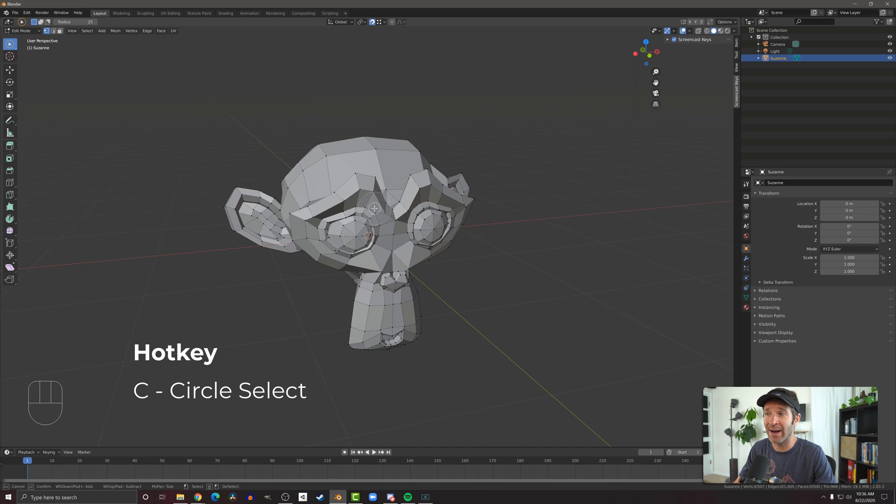
{"action": "mouse_move", "coordinate": [369, 212]}
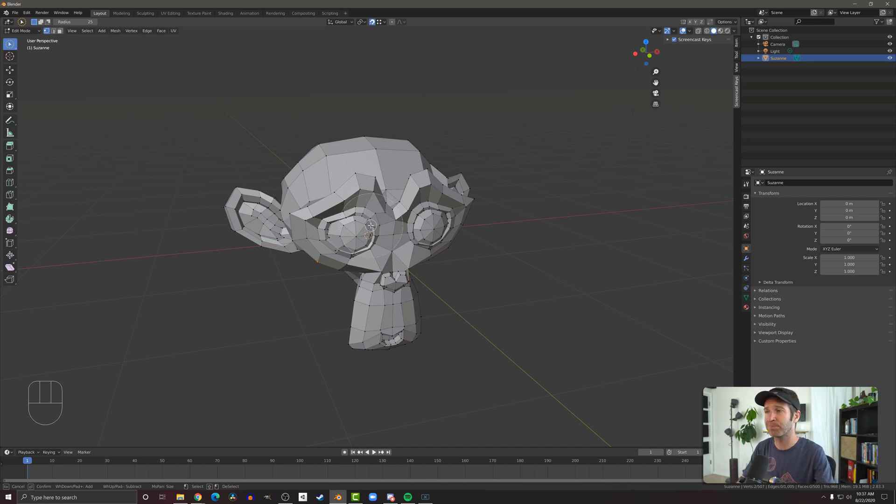
{"action": "mouse_move", "coordinate": [376, 225]}
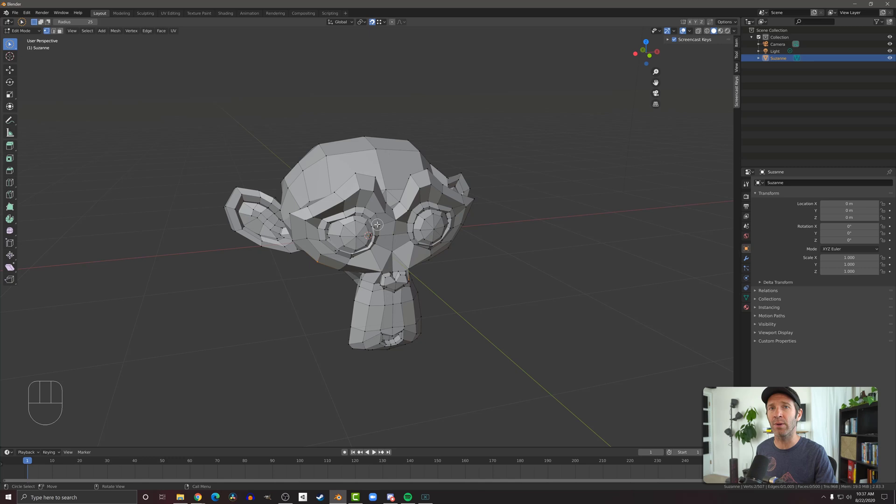
{"action": "mouse_move", "coordinate": [248, 156]}
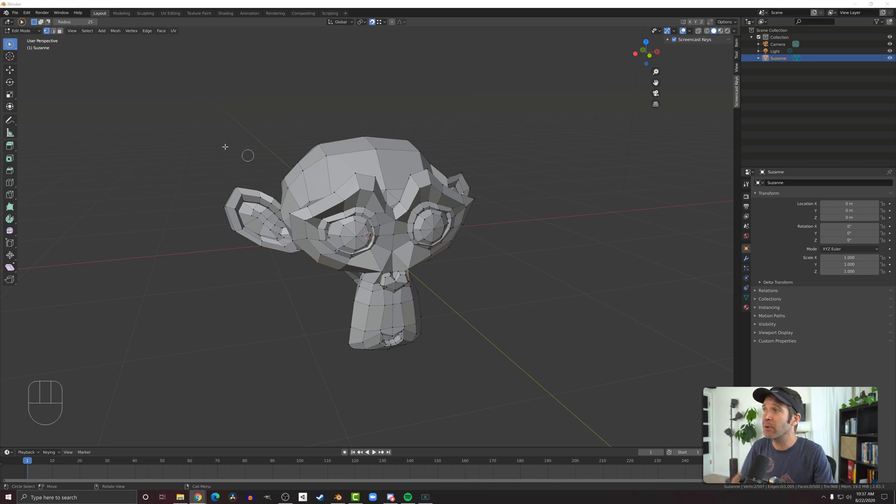
Activate Select Lasso and subtract part of the brow, leaving the left eye ring selected
{"action": "left_click", "coordinate": [9, 45]}
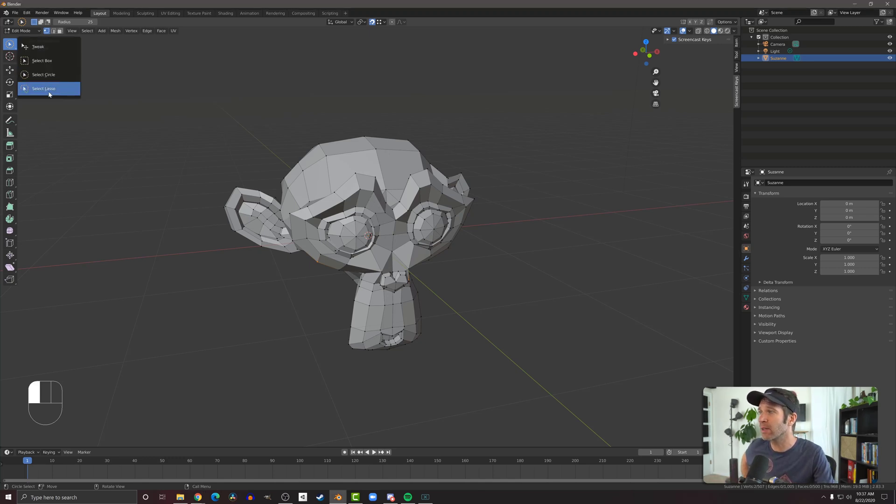
{"action": "left_click", "coordinate": [44, 89]}
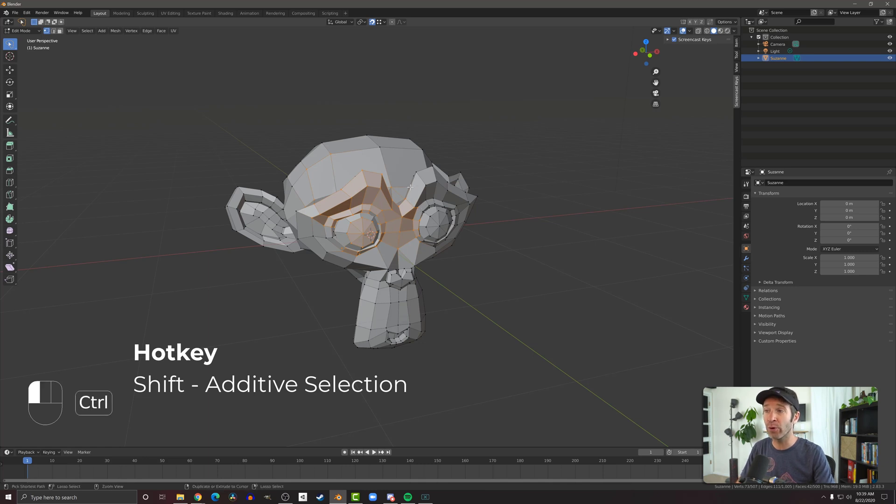
{"action": "left_click", "coordinate": [428, 193]}
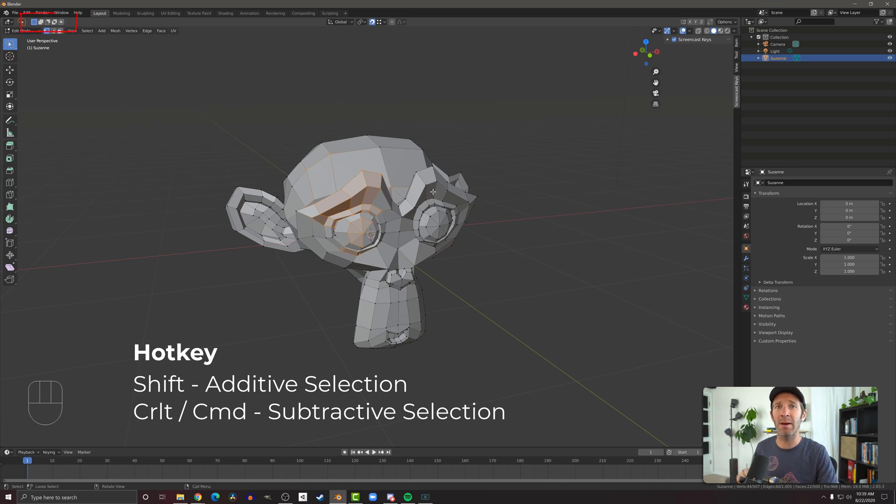
Exit to Object Mode and make the Tweak select tool active again
{"action": "key", "text": "Tab"}
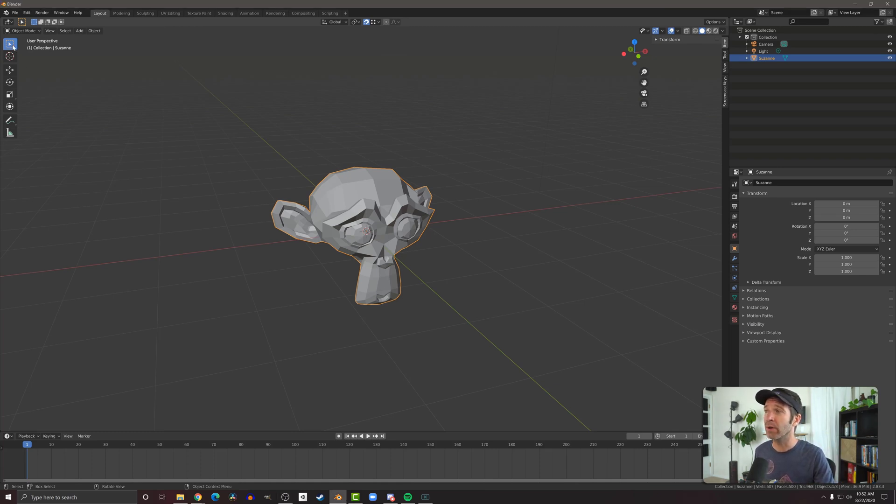
{"action": "left_click", "coordinate": [10, 45]}
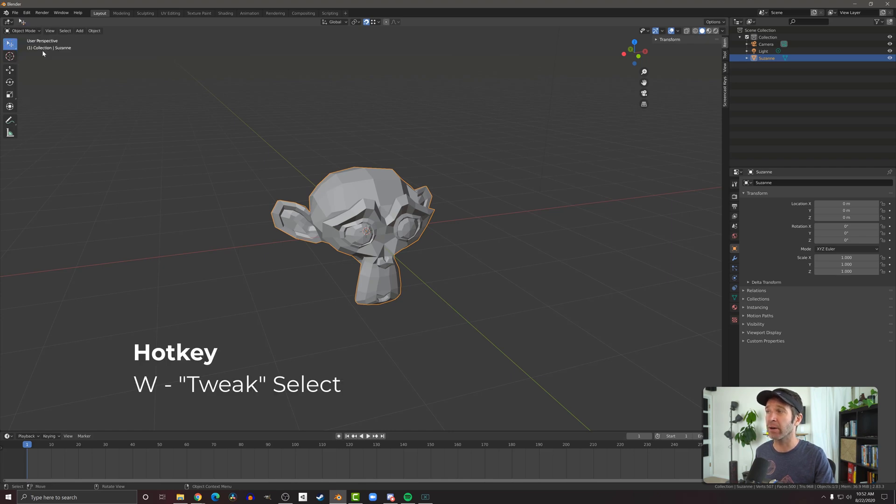
{"action": "mouse_move", "coordinate": [378, 218]}
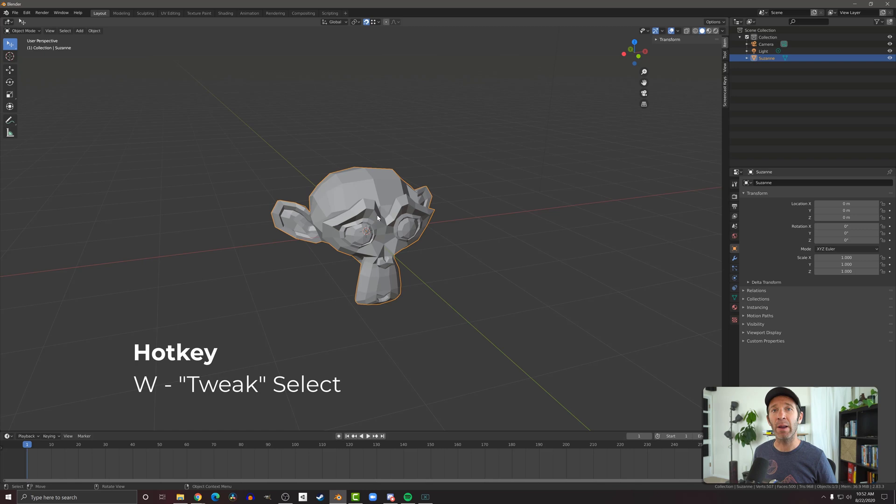